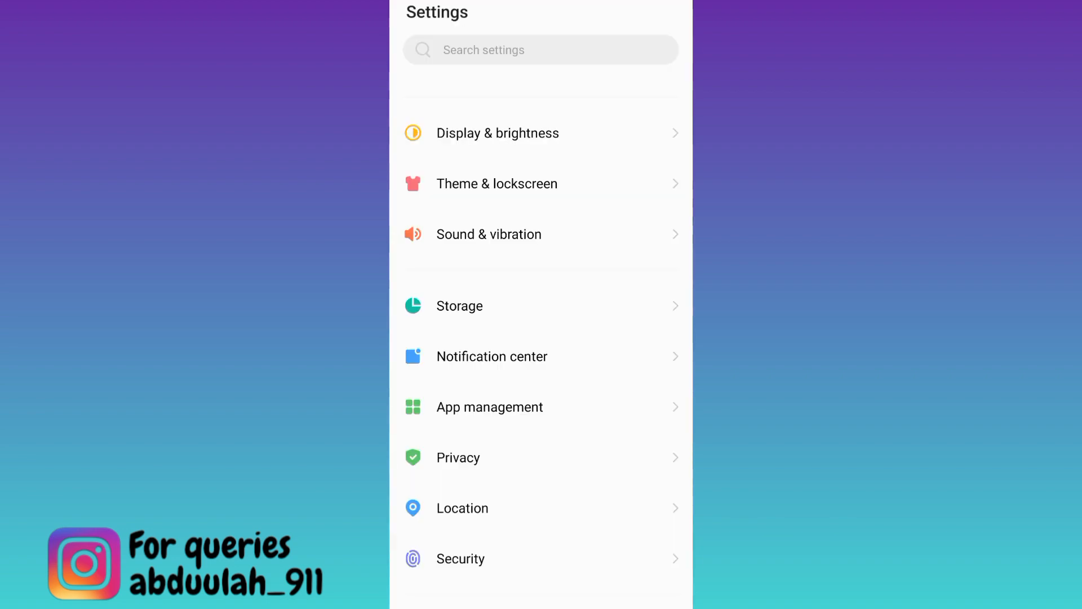
# Reach the full installed app list via App management and scroll to Messenger.
pyautogui.click(490, 407)
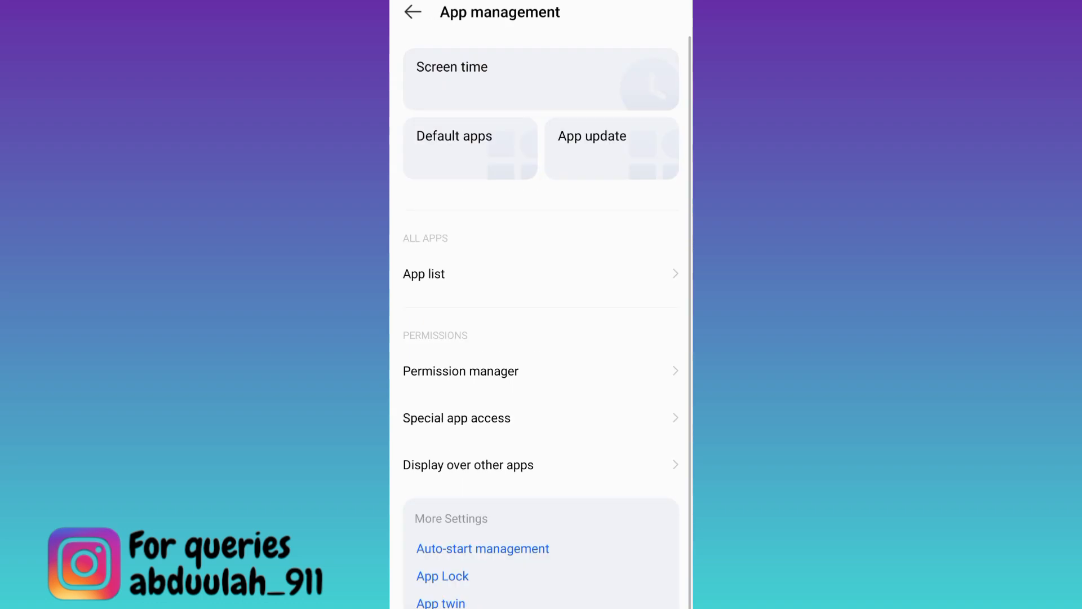
pyautogui.click(424, 274)
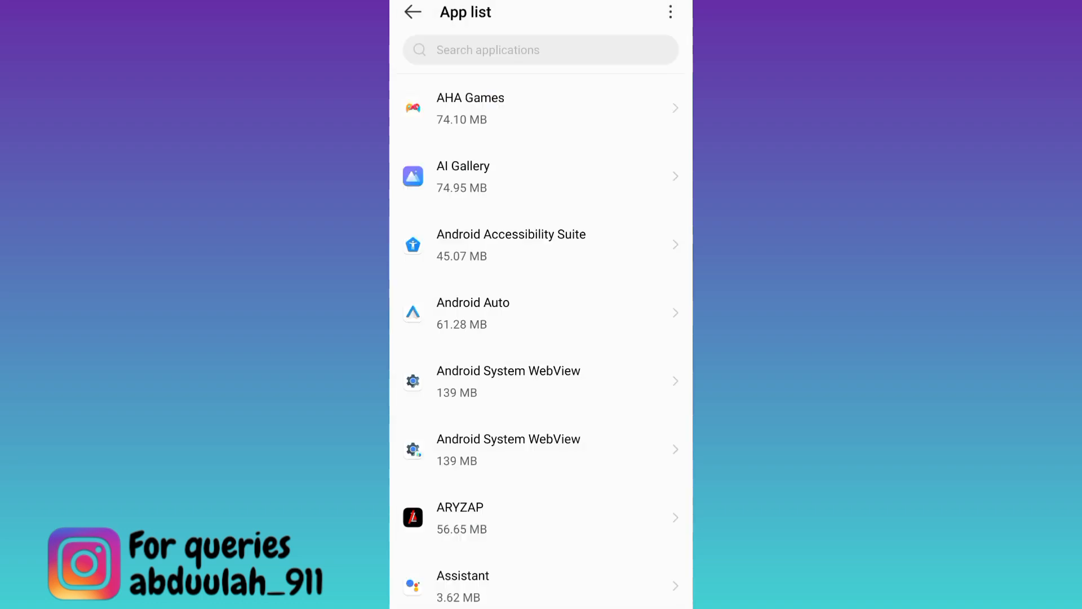
pyautogui.scroll(-3)
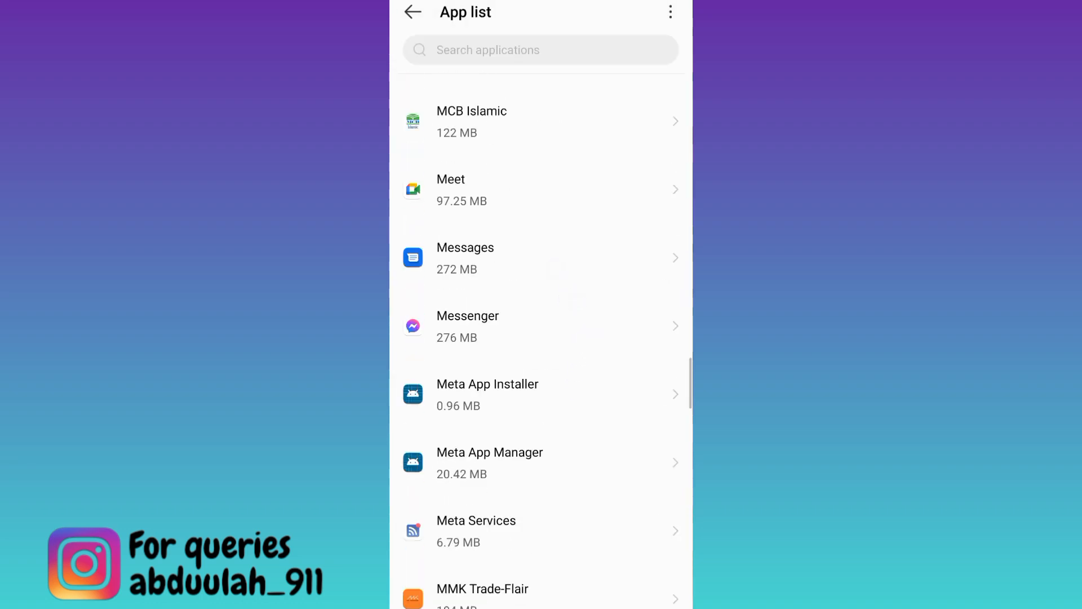
# Change Messenger's Microphone permission to Don't allow.
pyautogui.click(468, 325)
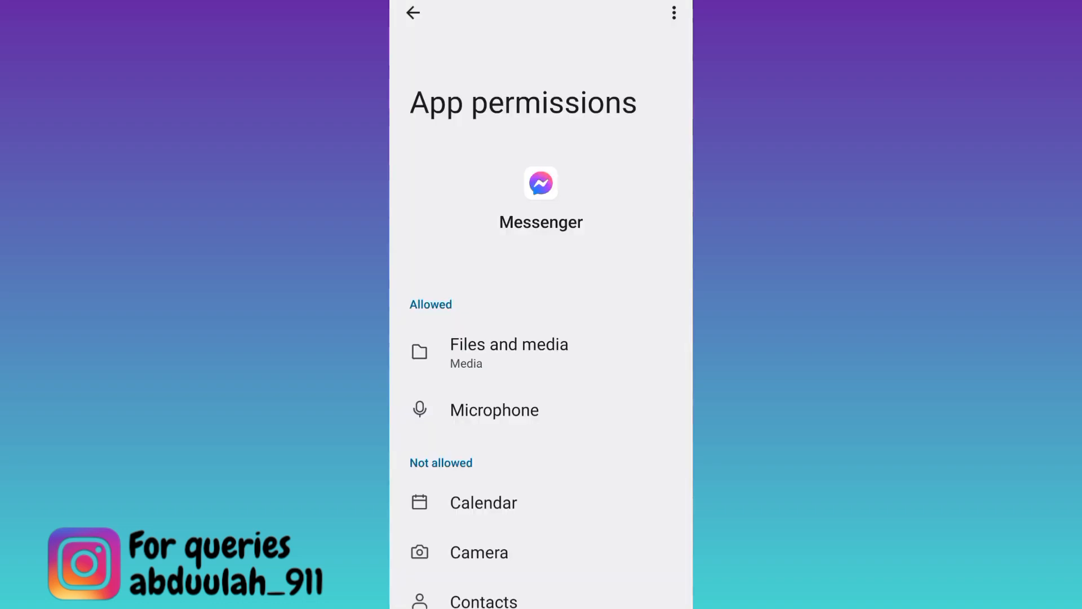
pyautogui.click(495, 410)
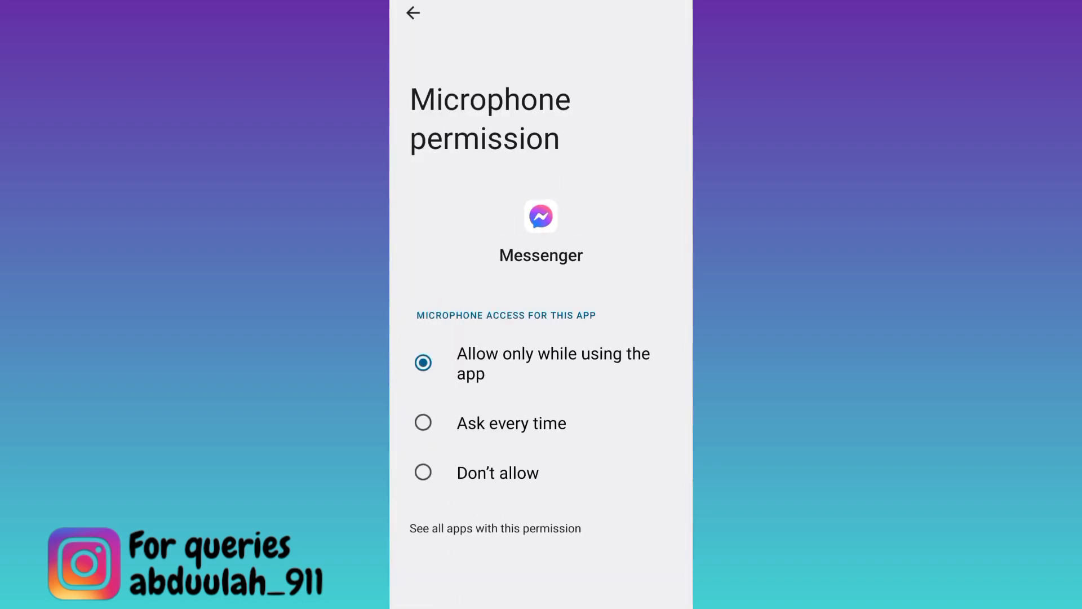
pyautogui.click(423, 472)
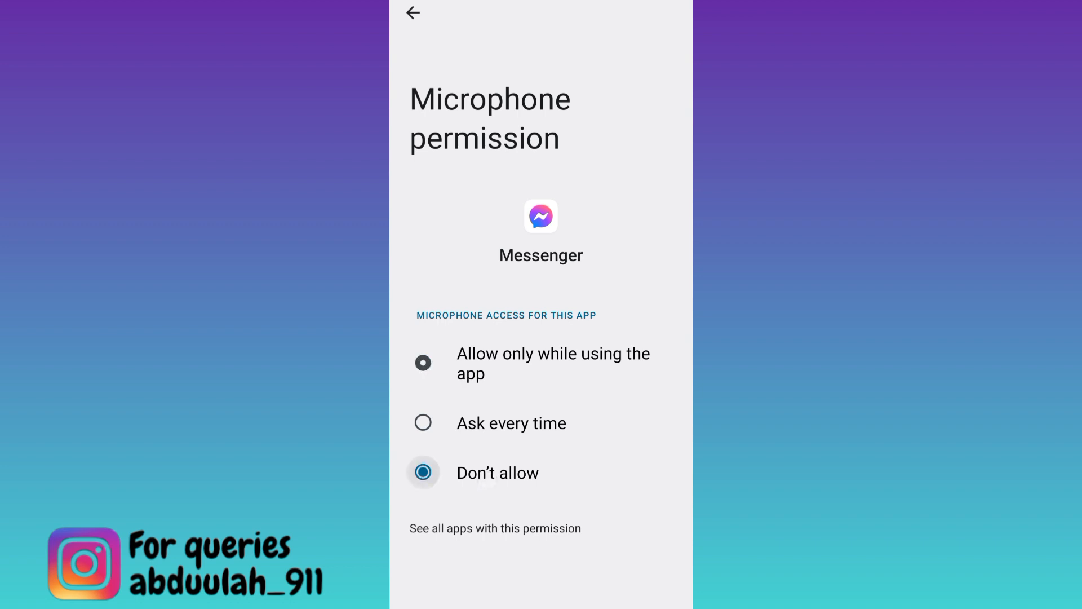
pyautogui.click(423, 472)
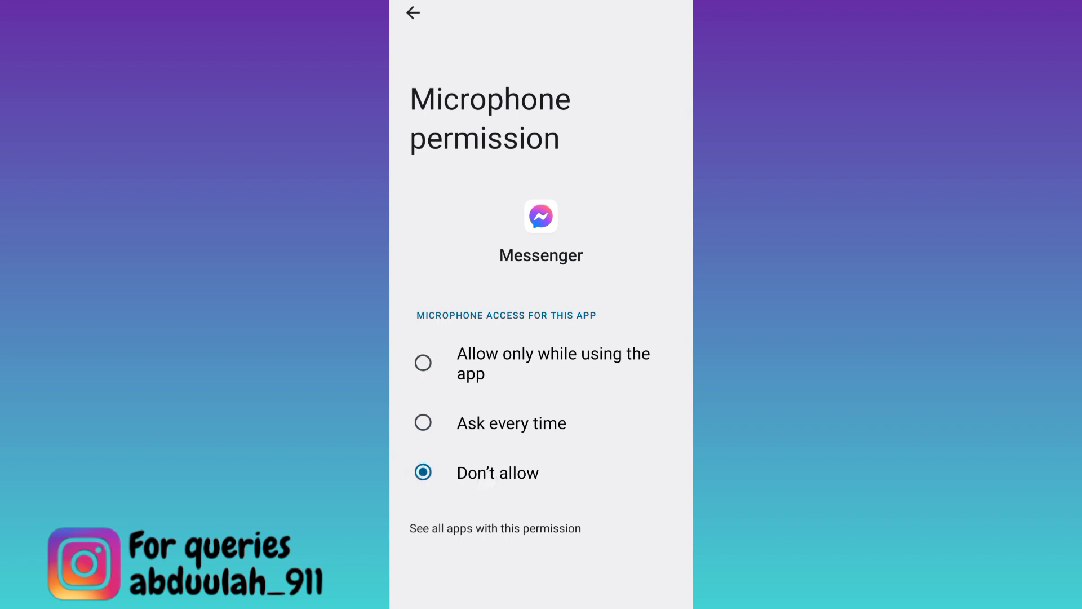